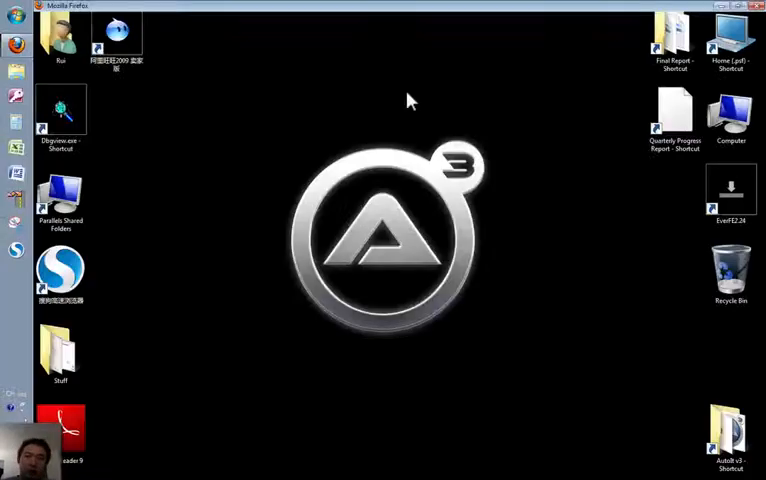
mouse_move(384, 92)
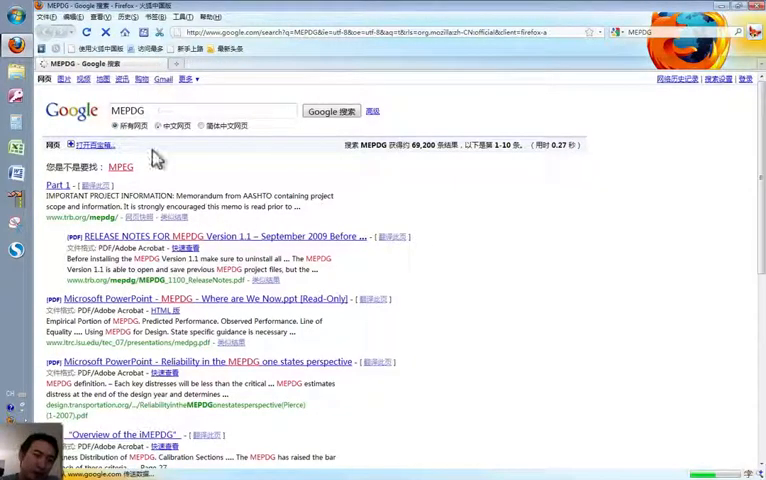
mouse_move(56, 184)
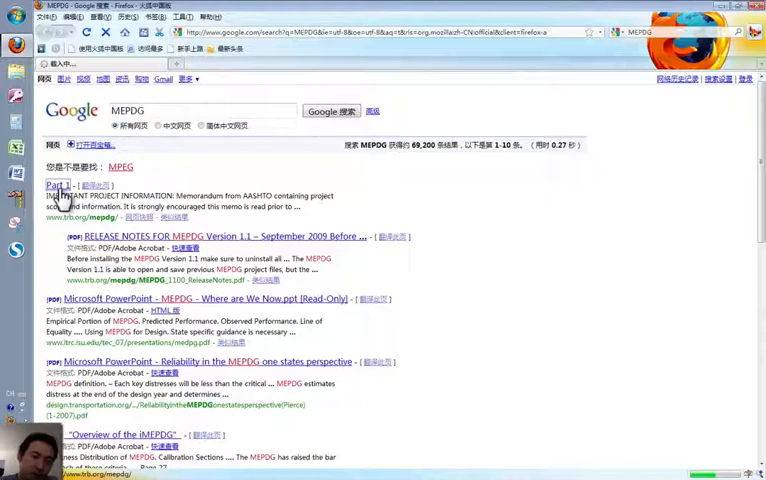
Follow the first Google result, 'Part 1', to the trb.org MEPDG site
click(56, 184)
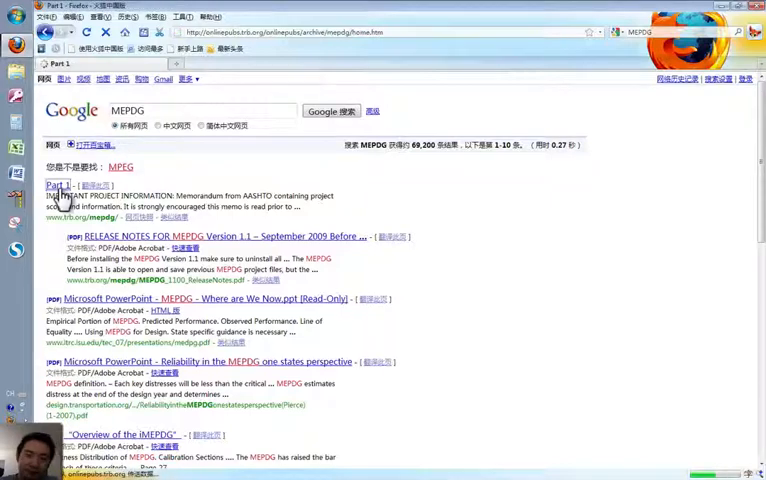
Reach the NCHRP Design Guide welcome page and look over its resource links
click(56, 184)
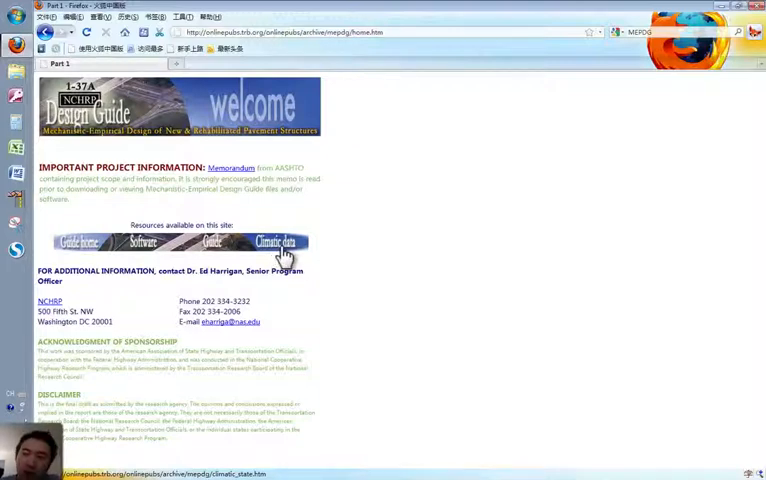
mouse_move(220, 272)
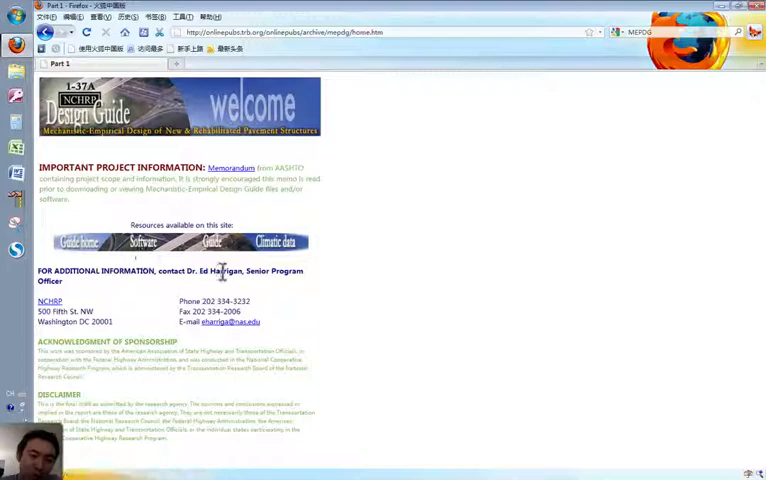
mouse_move(276, 246)
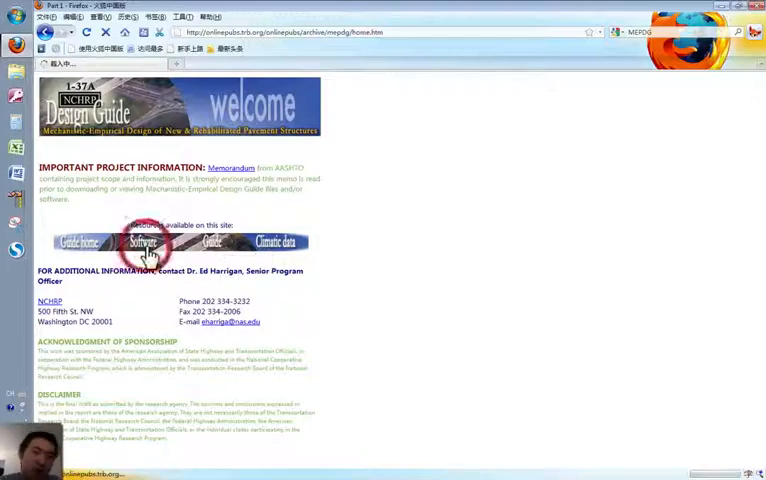
mouse_move(284, 248)
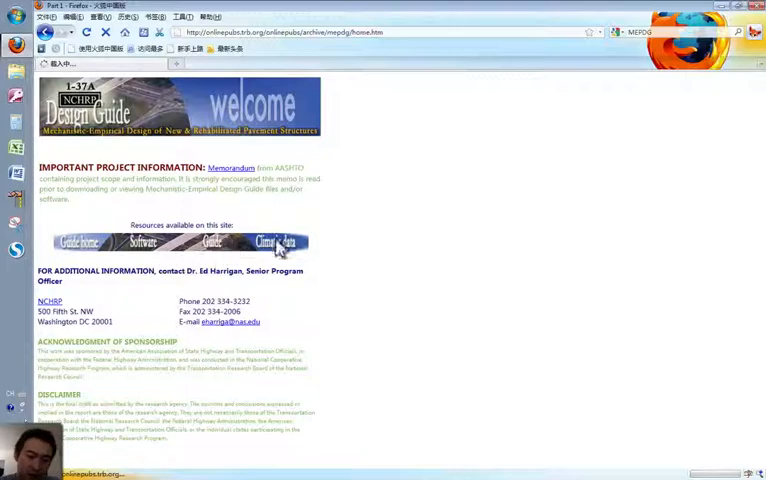
click(144, 244)
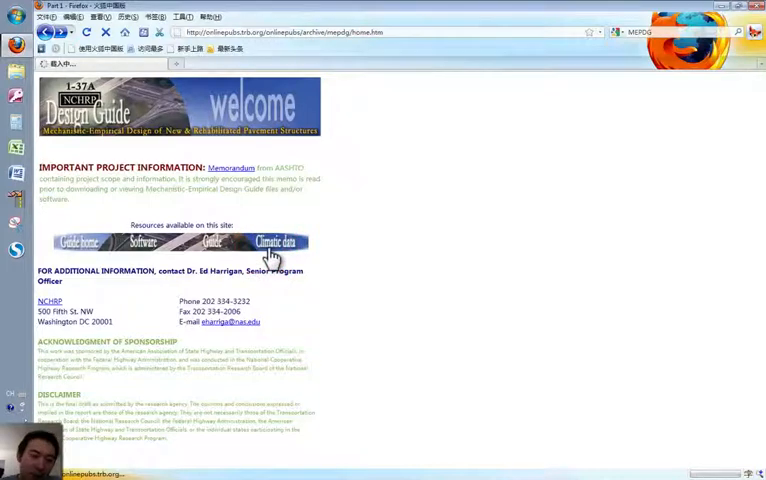
View the Climatic Data Files page with per-state downloads, then minimize Firefox to the desktop
click(274, 242)
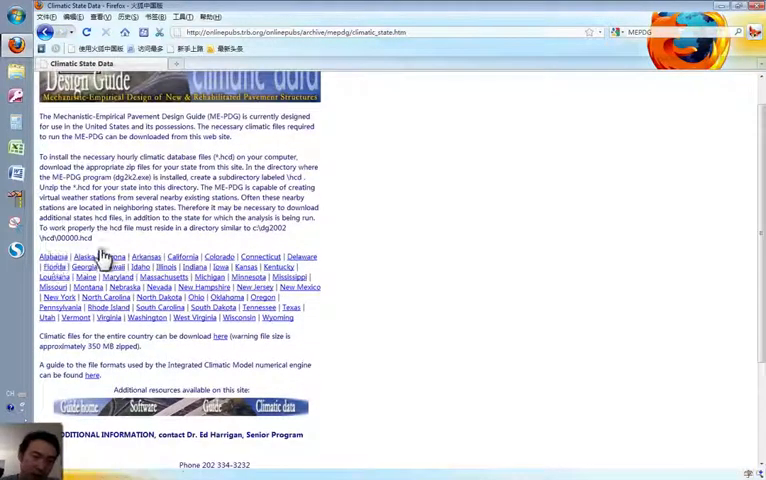
scroll(down, 3)
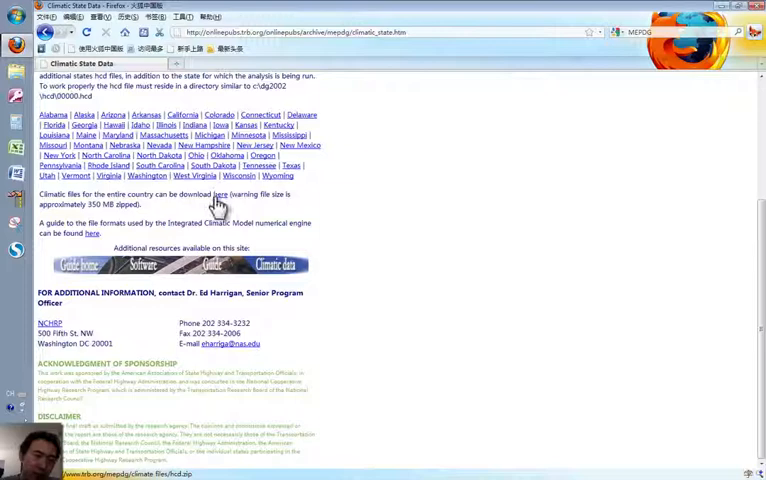
mouse_move(222, 204)
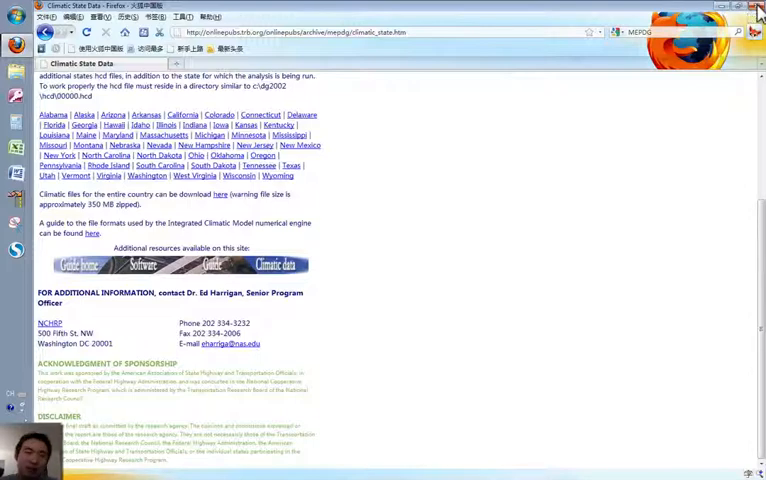
click(758, 8)
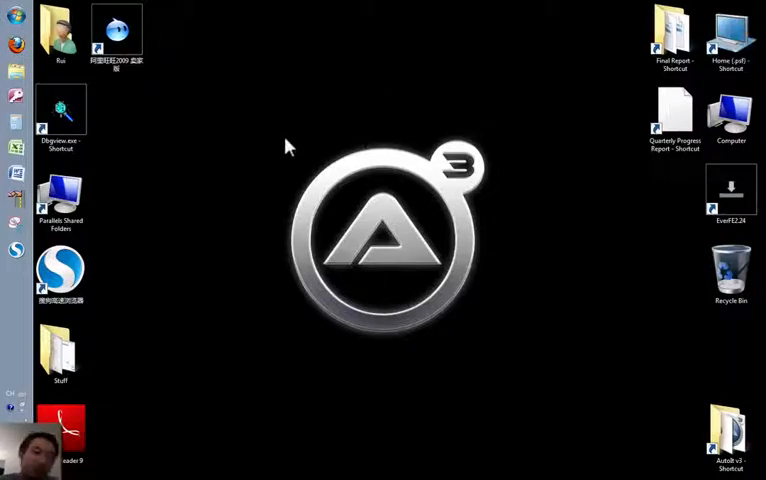
mouse_move(10, 36)
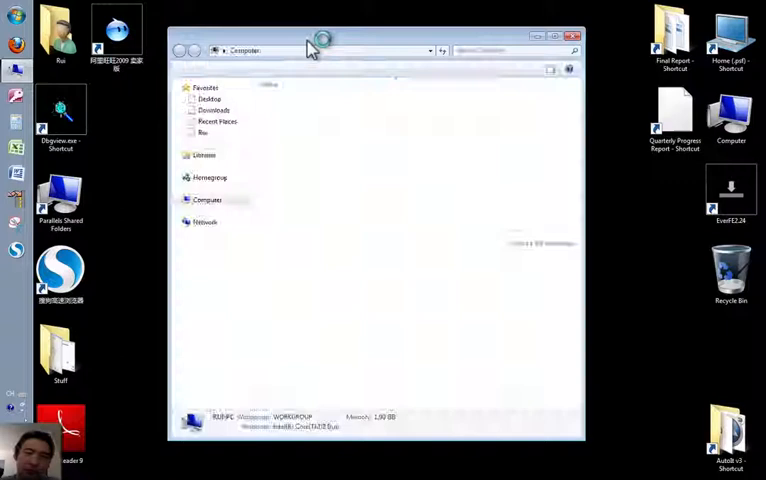
Browse to C:\DG2002 and select the Design Guide program executable
click(208, 200)
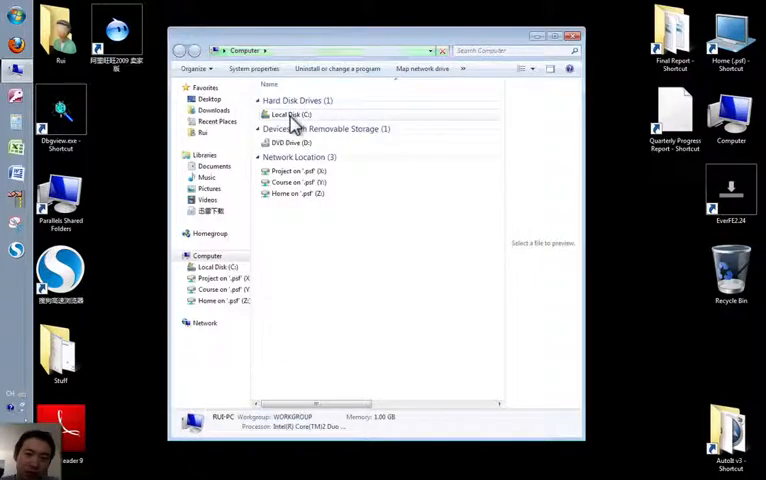
click(290, 114)
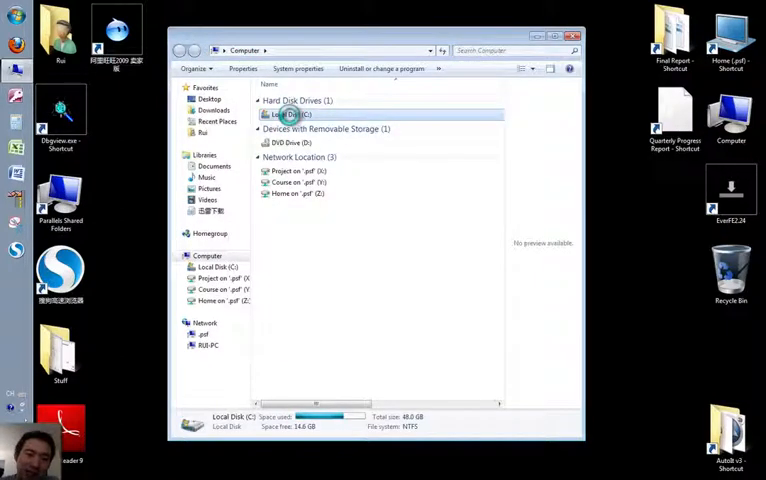
double_click(288, 114)
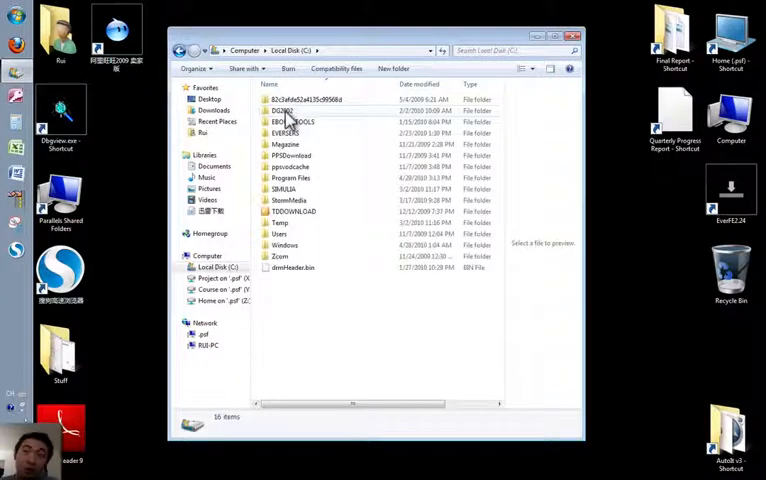
mouse_move(288, 122)
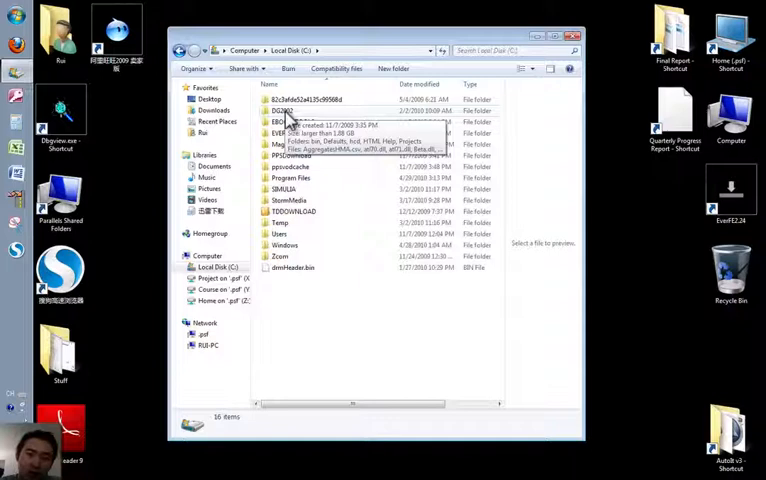
double_click(280, 110)
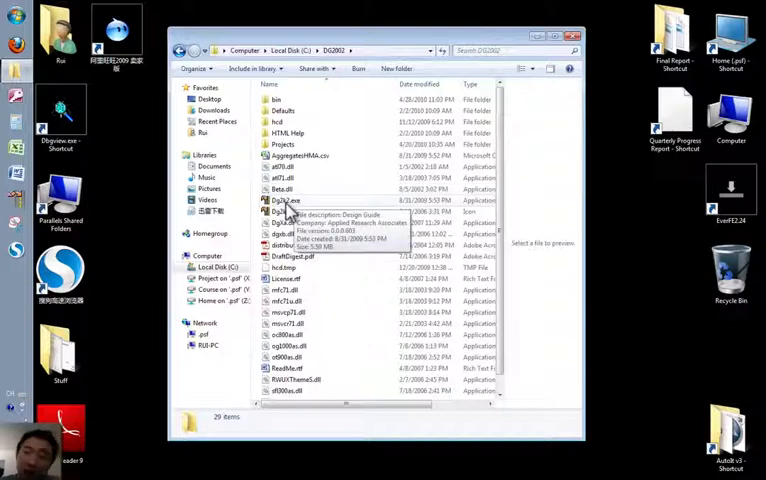
click(284, 200)
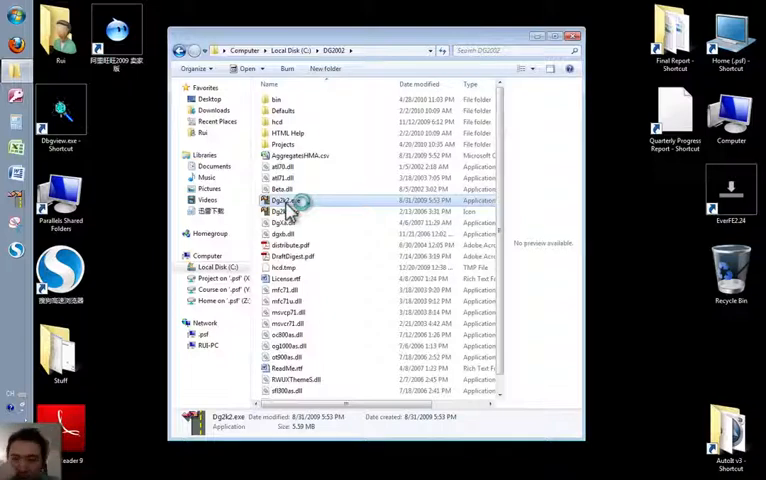
Launch the Design Guide and choose an existing HMA project file from the Projects folder
double_click(290, 200)
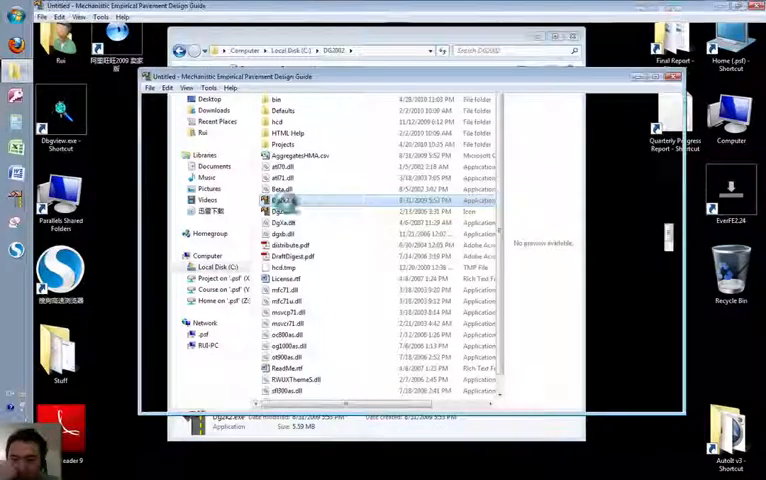
double_click(284, 204)
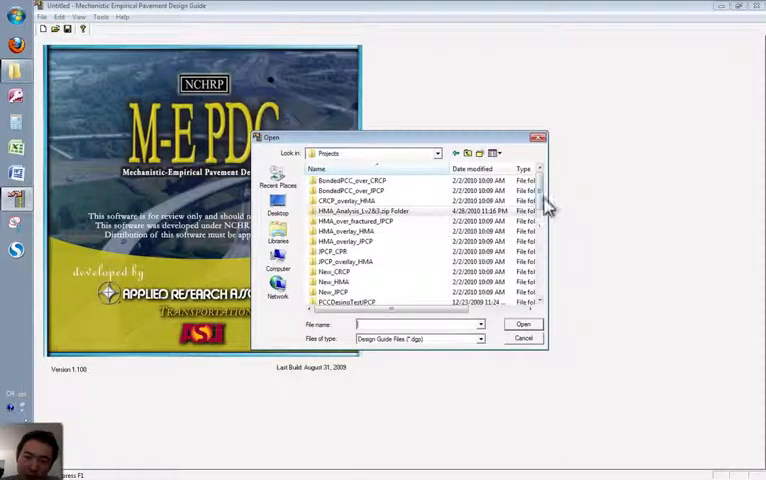
scroll(down, 3)
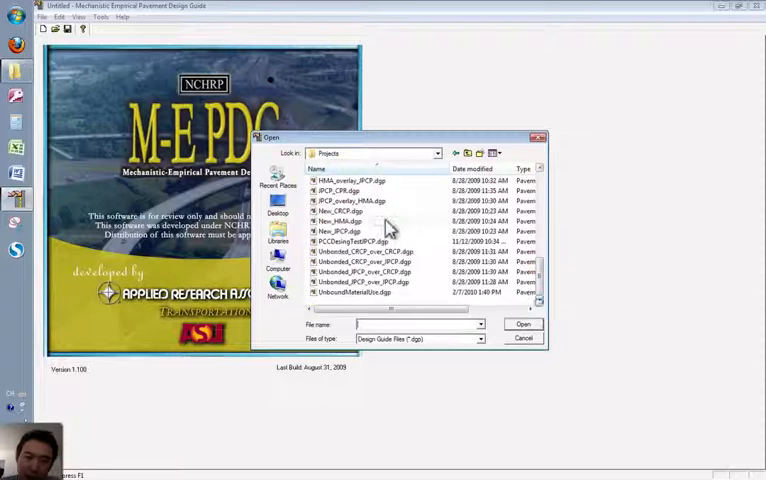
click(524, 338)
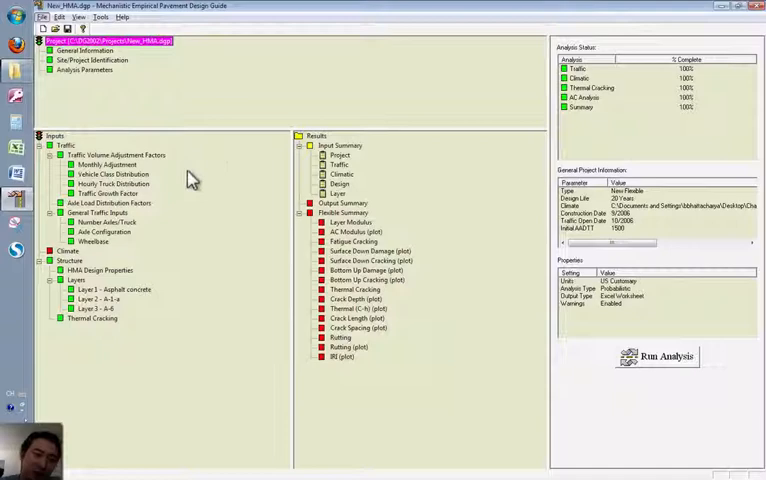
mouse_move(112, 296)
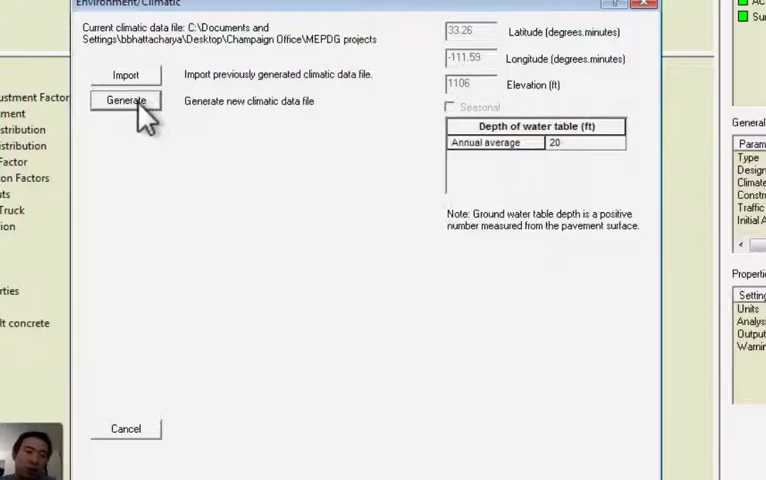
Start a new climatic data file using climate data for a specific weather station
click(126, 100)
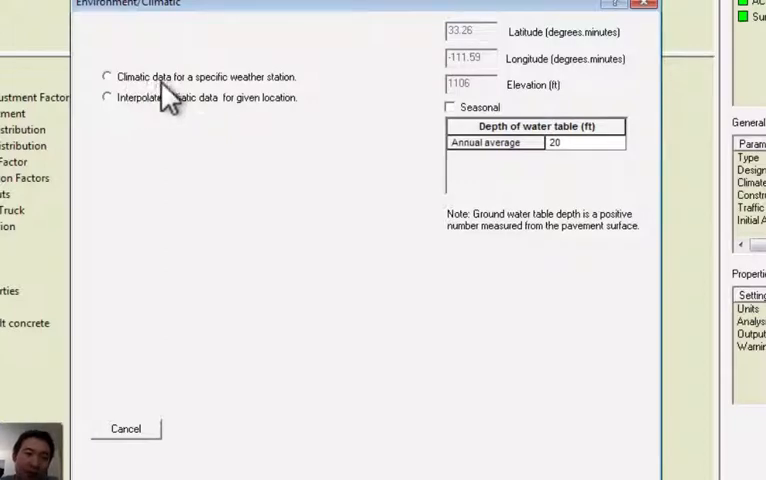
mouse_move(302, 112)
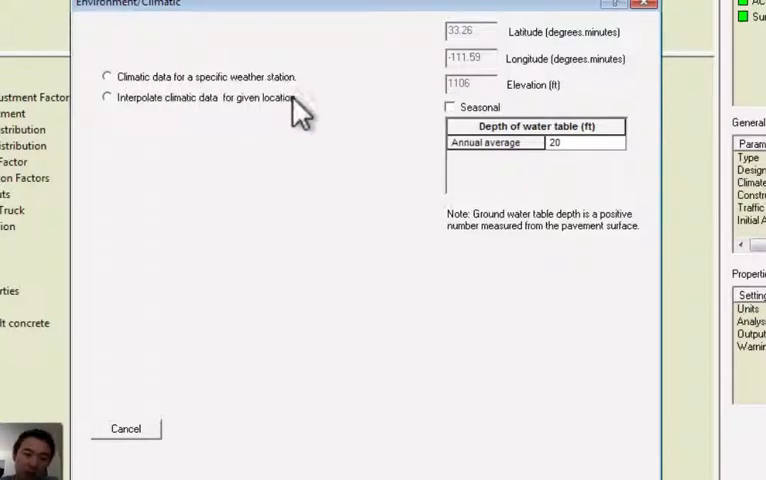
mouse_move(150, 116)
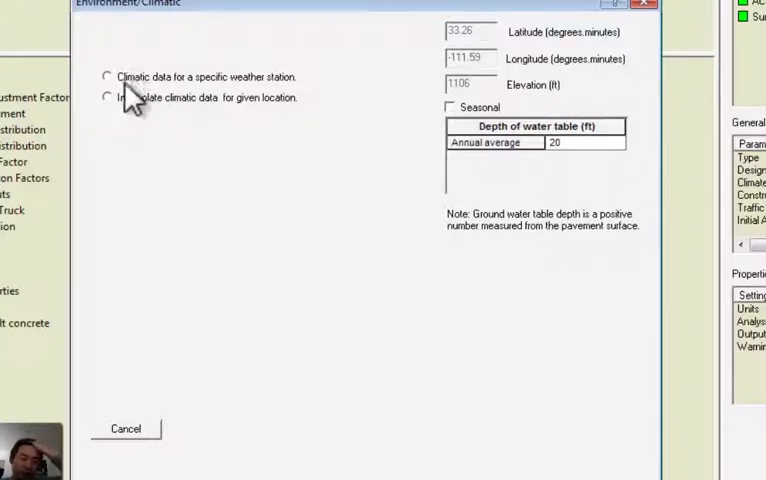
click(106, 76)
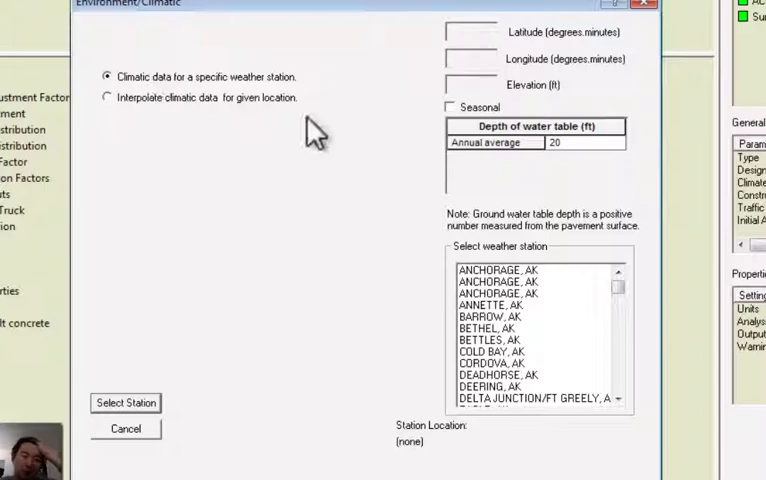
Choose BALTIMORE, MD (Baltimore-Washington Intl Airport) from the station list
scroll(down, 3)
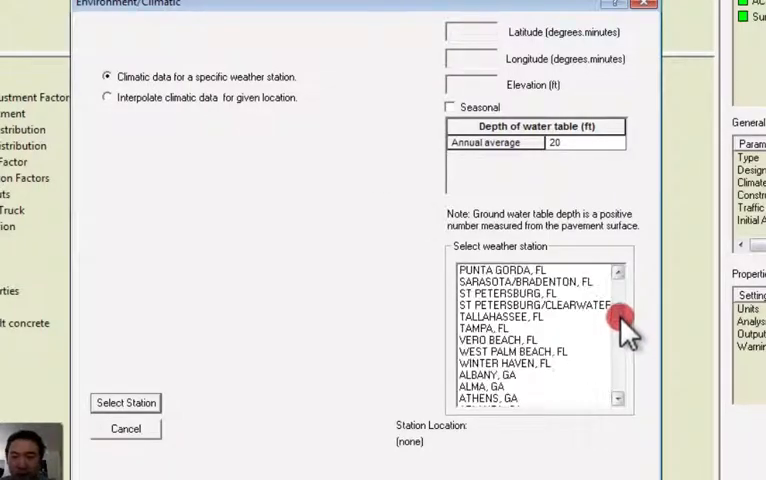
scroll(down, 3)
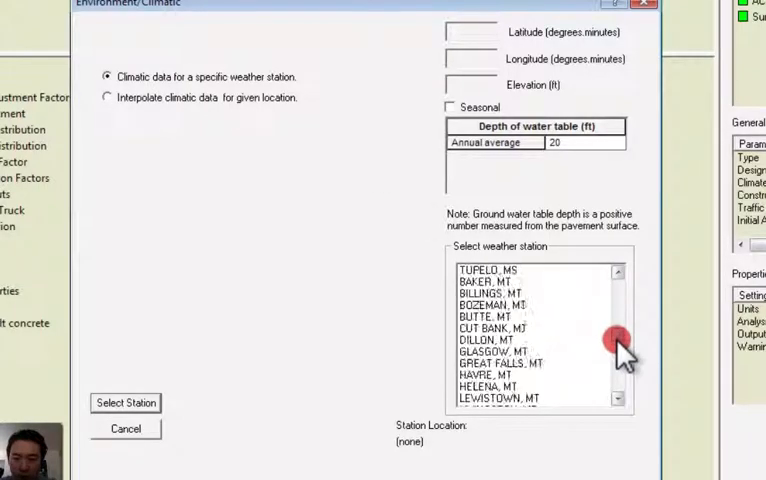
scroll(down, 3)
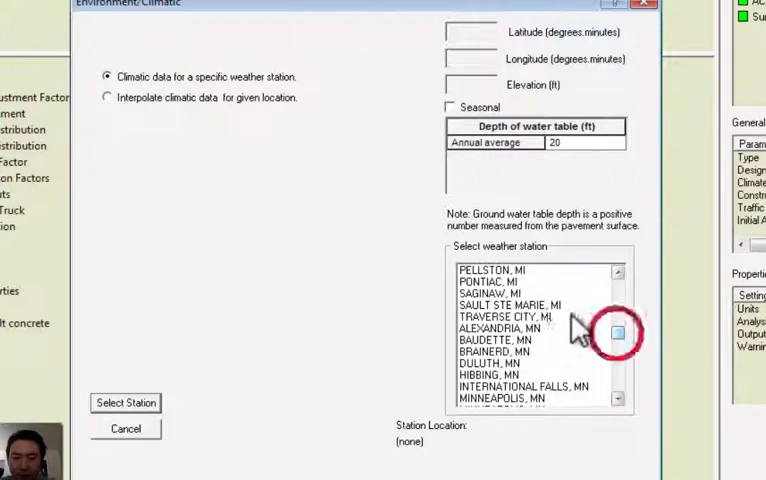
scroll(up, 3)
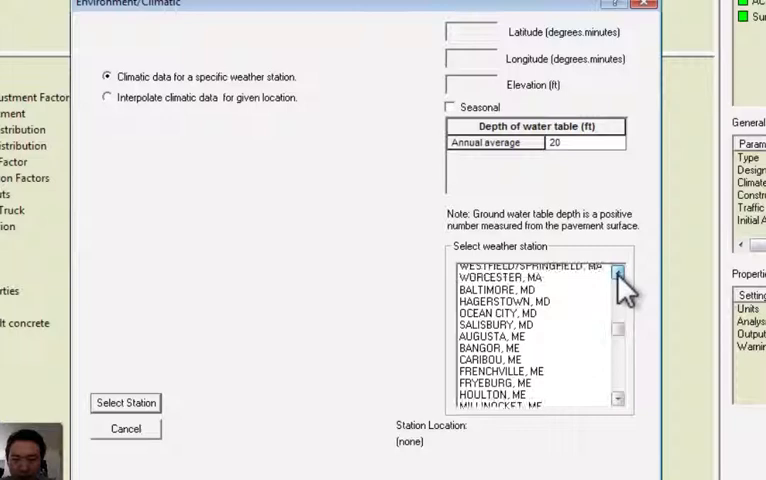
click(494, 340)
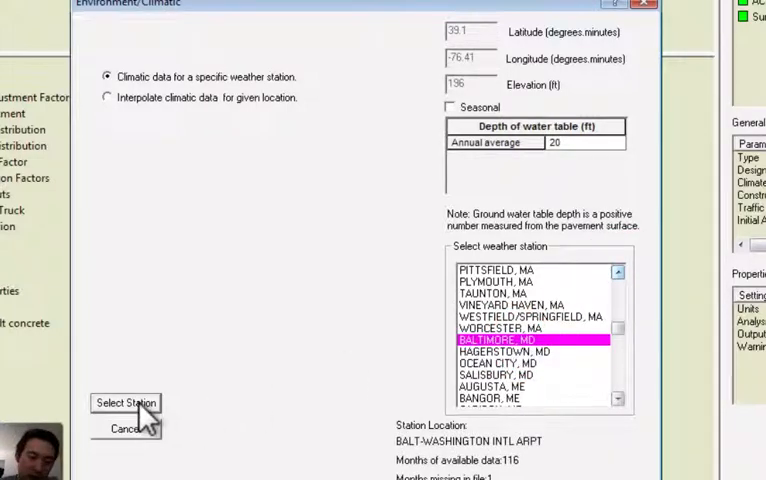
Build the climate file from Baltimore alone, dismissing the 199801 missing-data and parameter error messages
click(126, 404)
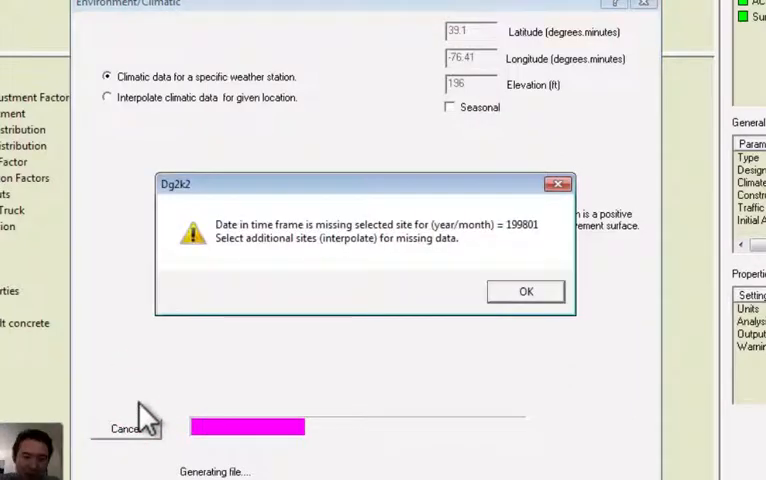
mouse_move(496, 332)
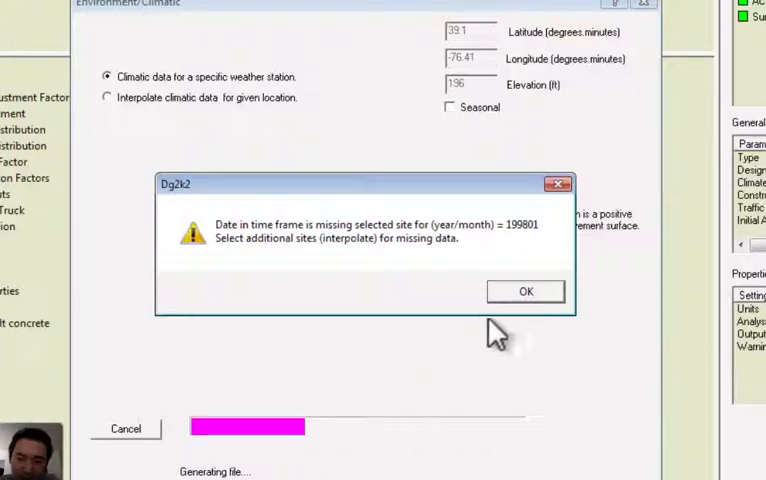
click(526, 292)
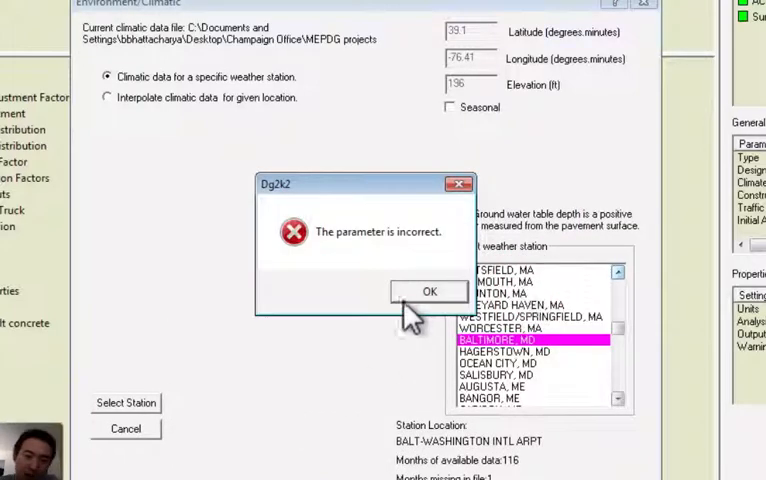
click(428, 292)
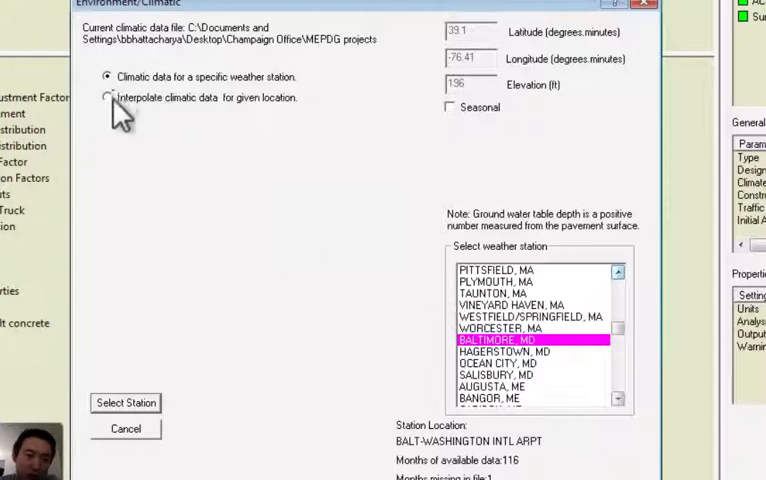
Switch to interpolating climate for the location, include Baltimore, and generate, acknowledging the missing-data notice
click(108, 96)
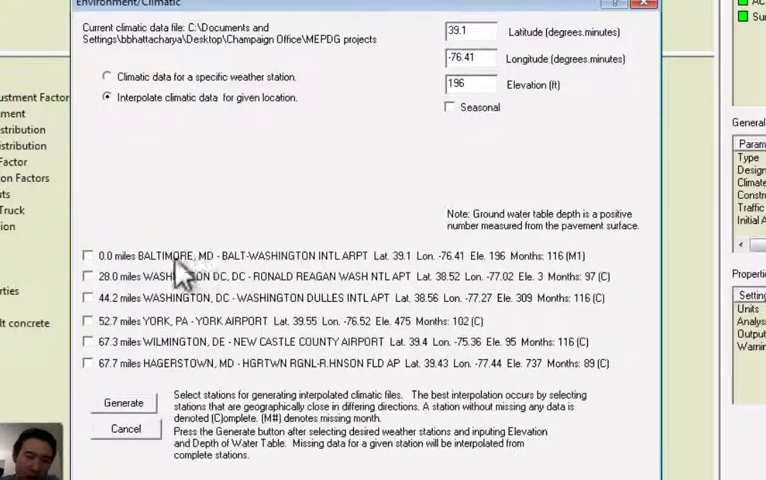
click(88, 256)
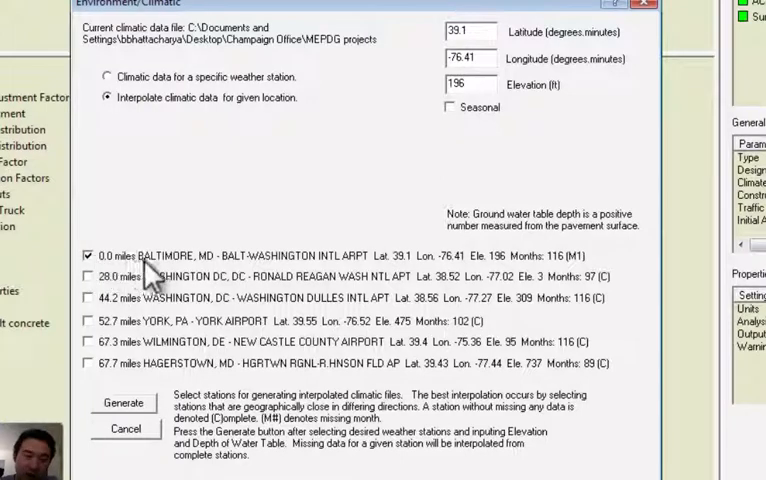
mouse_move(220, 292)
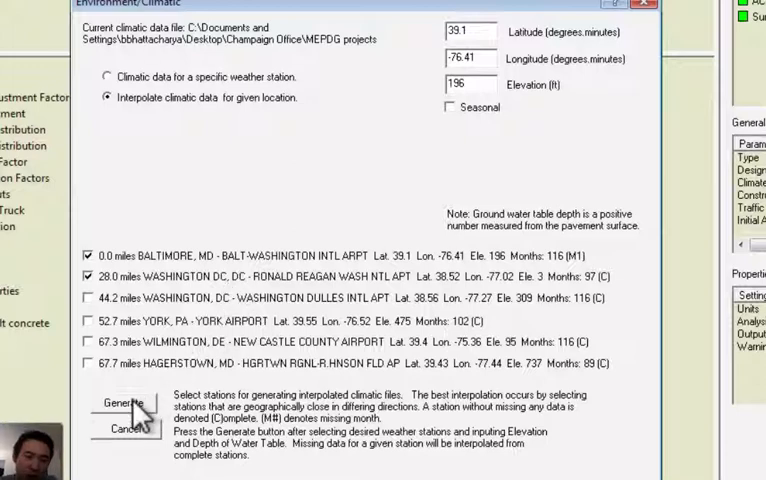
click(122, 404)
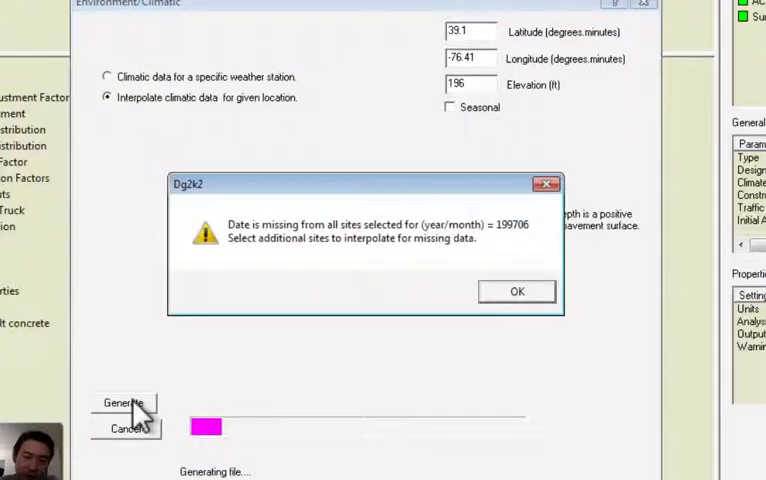
click(516, 292)
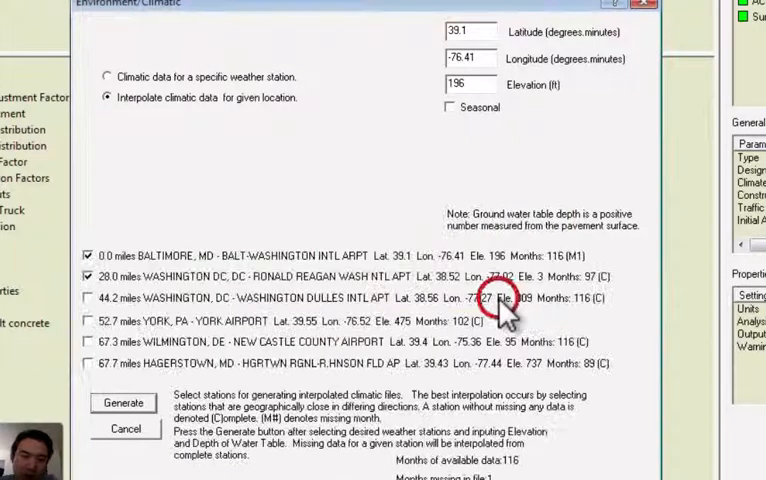
Add Washington Dulles so three stations are used and generate the climate file again
click(88, 298)
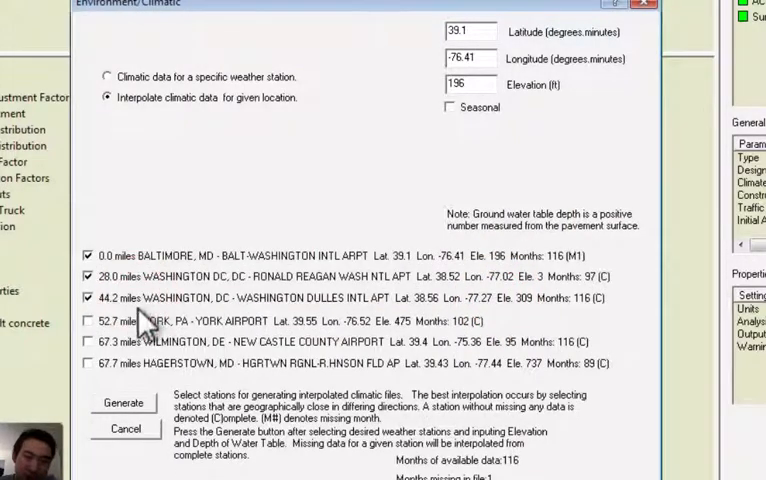
click(122, 402)
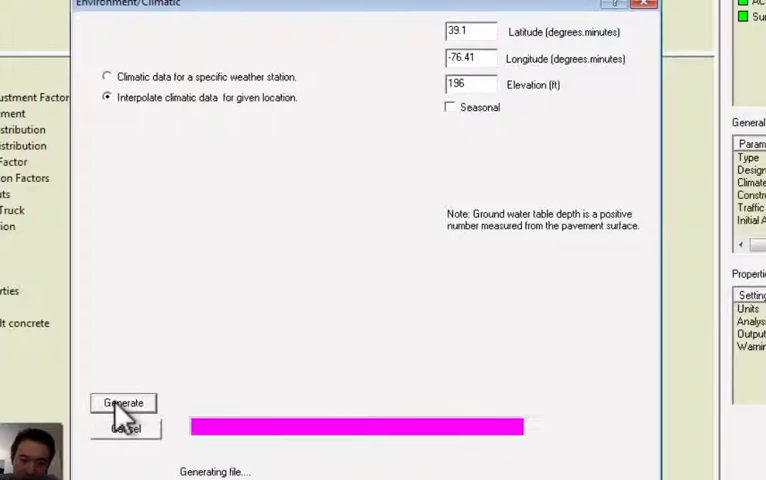
Save the generated climate file as 'Rui' in the Projects folder
click(122, 402)
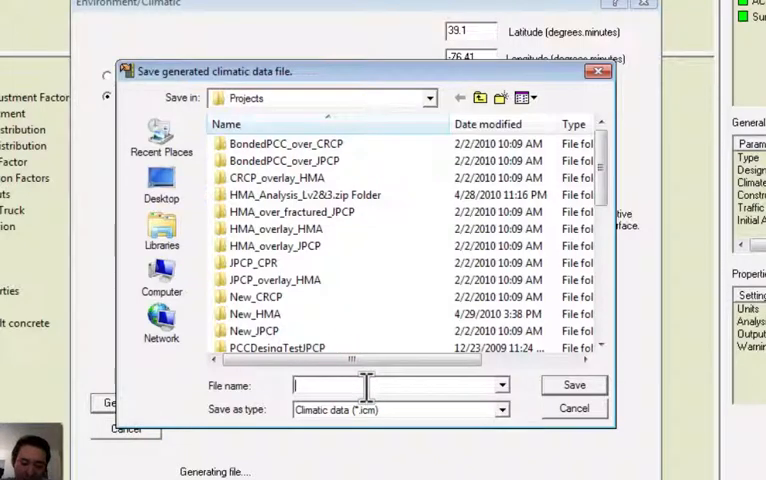
text(Rui)
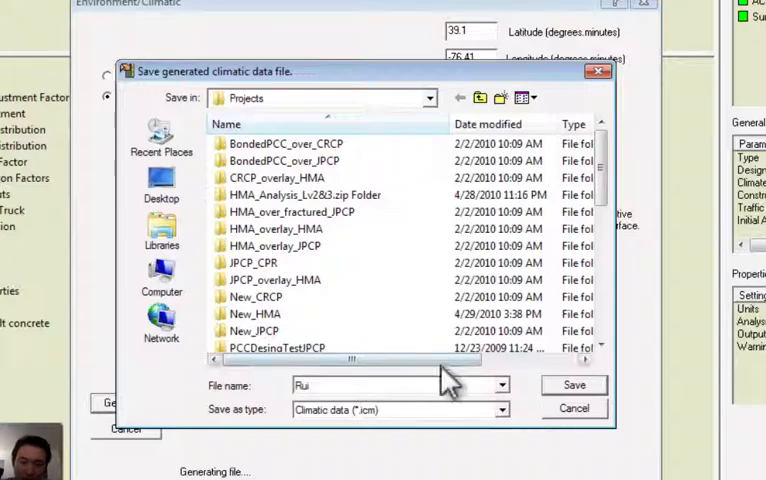
click(574, 384)
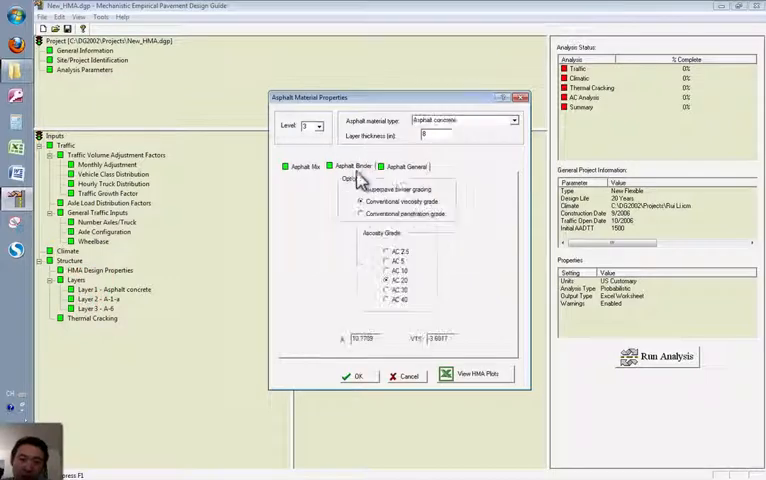
Use Superpave binder grading for the asphalt binder and pick a performance grade from the table
click(360, 190)
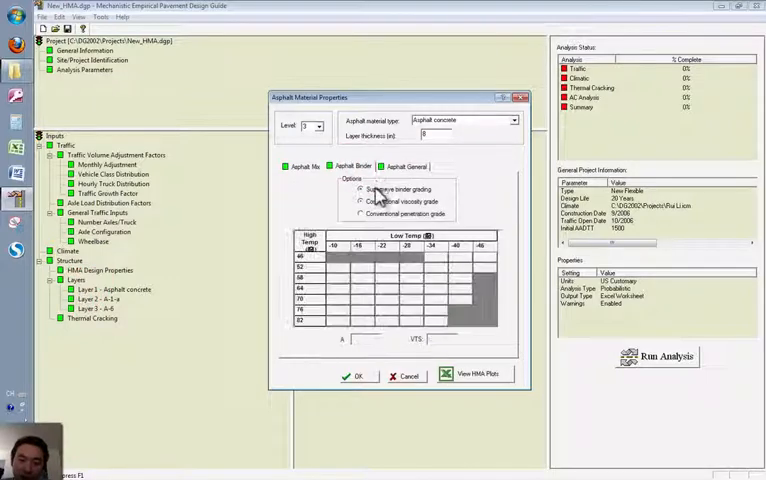
click(388, 288)
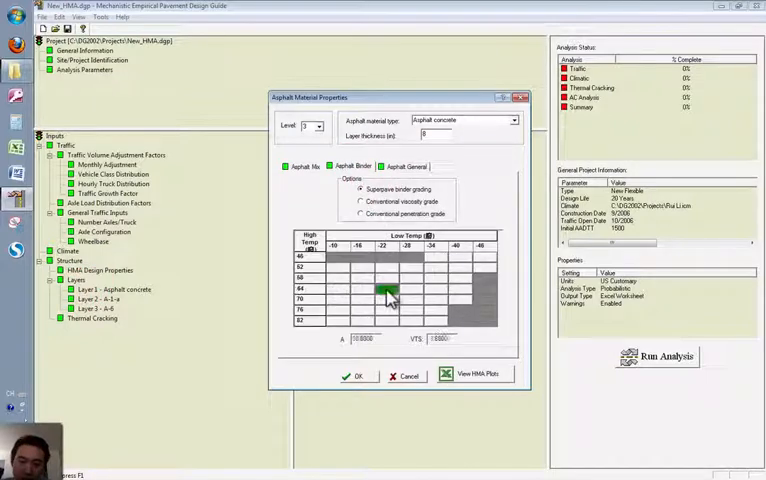